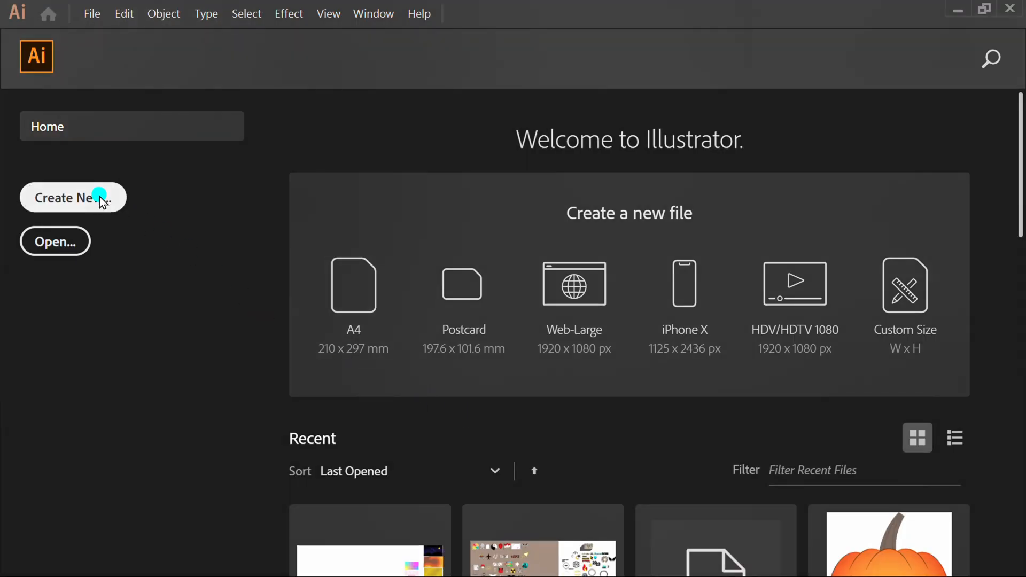
Create a new 1280 × 720 pt document with one blank artboard.
{"action": "left_click", "coordinate": [73, 198]}
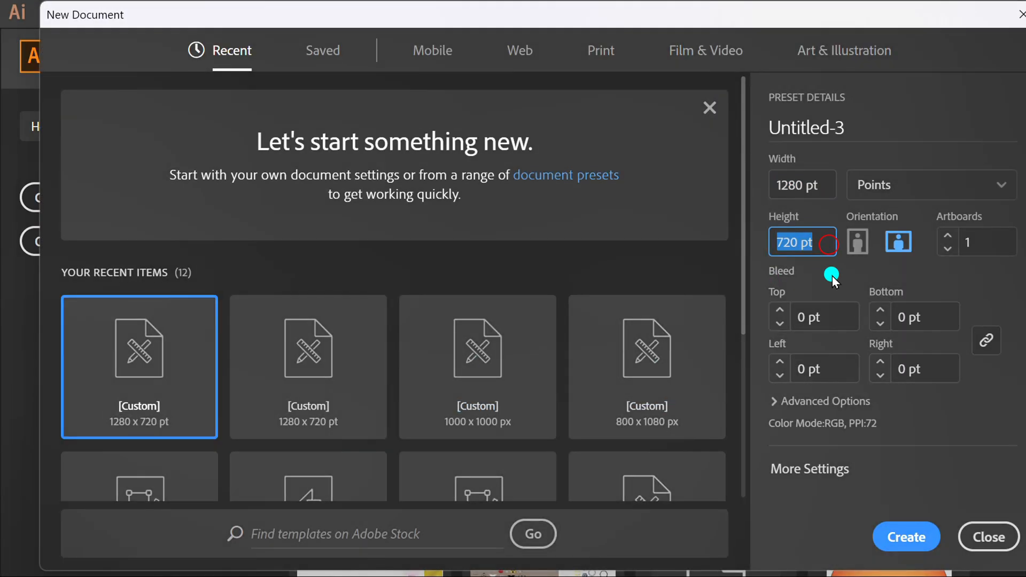
{"action": "left_click", "coordinate": [905, 537]}
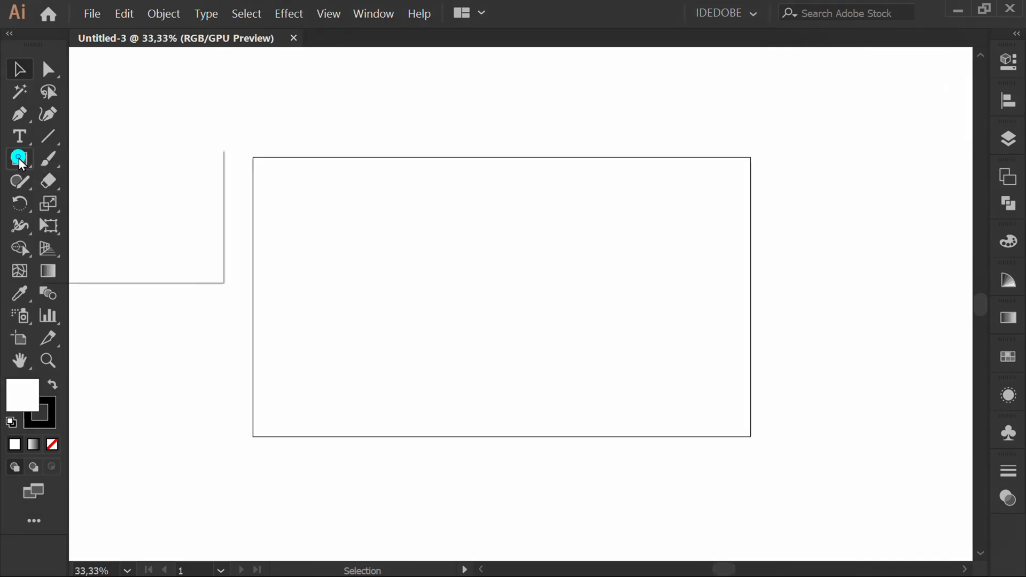
Draw a full-artboard 1280 × 720 rectangle filled yellow with no stroke, then deselect it.
{"action": "left_click", "coordinate": [19, 158]}
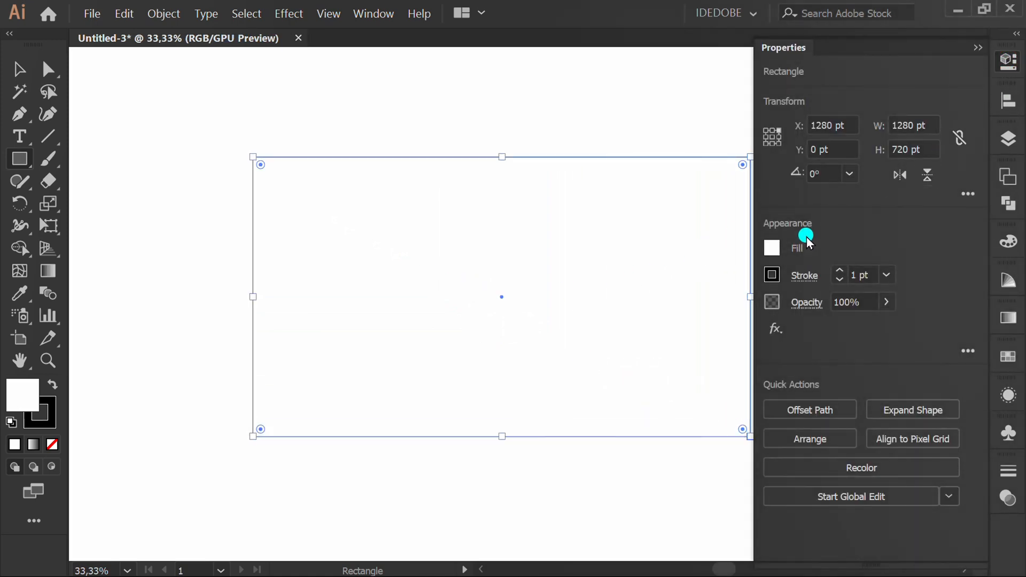
{"action": "left_click", "coordinate": [771, 247]}
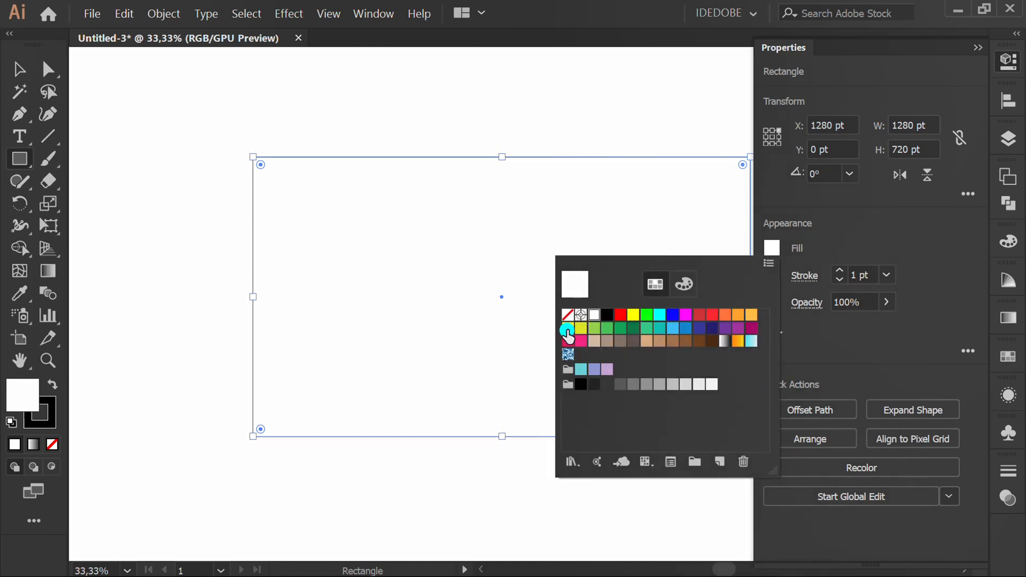
{"action": "left_click", "coordinate": [632, 314]}
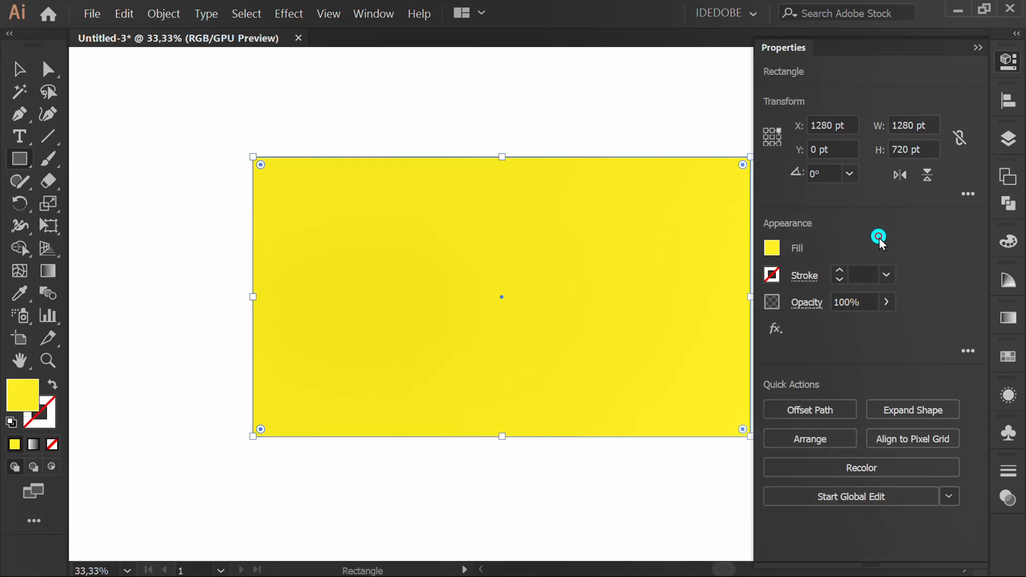
{"action": "left_click", "coordinate": [979, 47]}
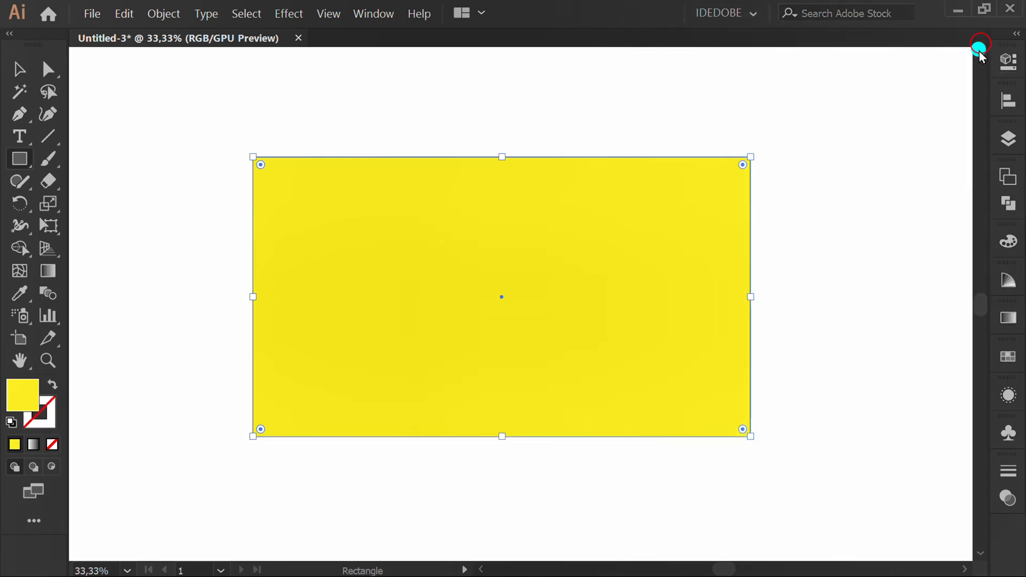
{"action": "key", "text": "ctrl"}
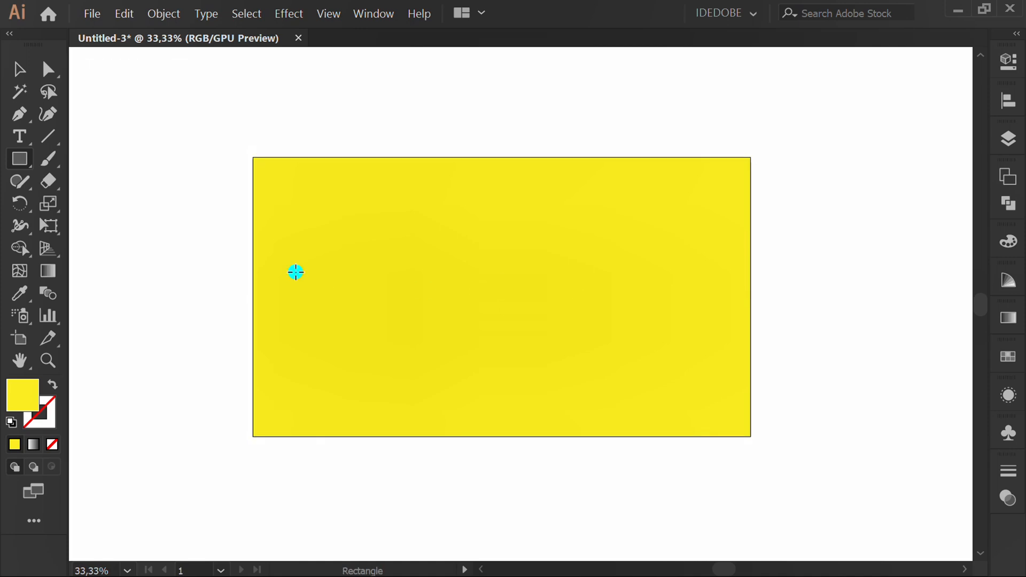
{"action": "mouse_move", "coordinate": [103, 160]}
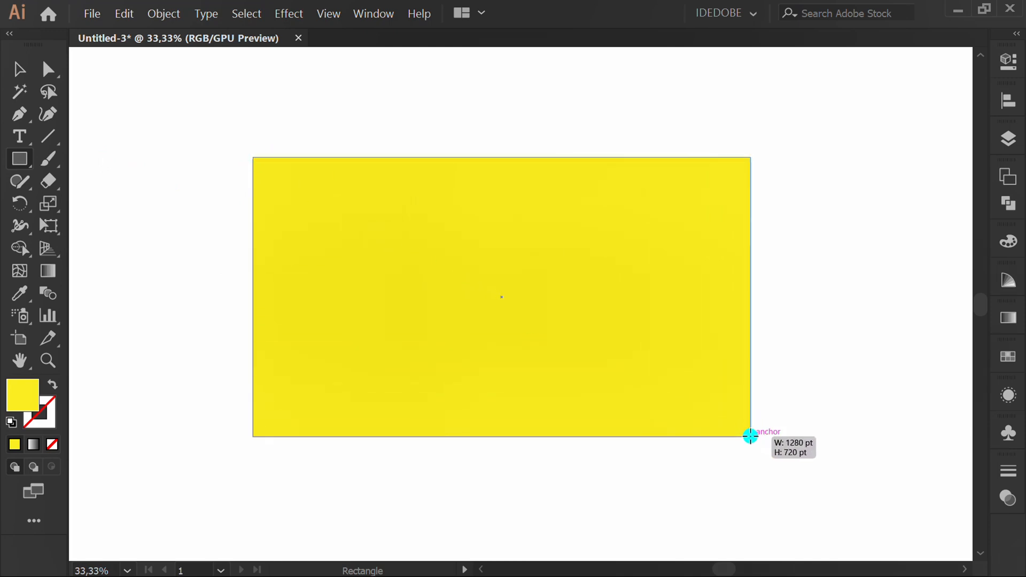
Apply a radial gradient fill to the yellow rectangle.
{"action": "left_click", "coordinate": [1006, 318]}
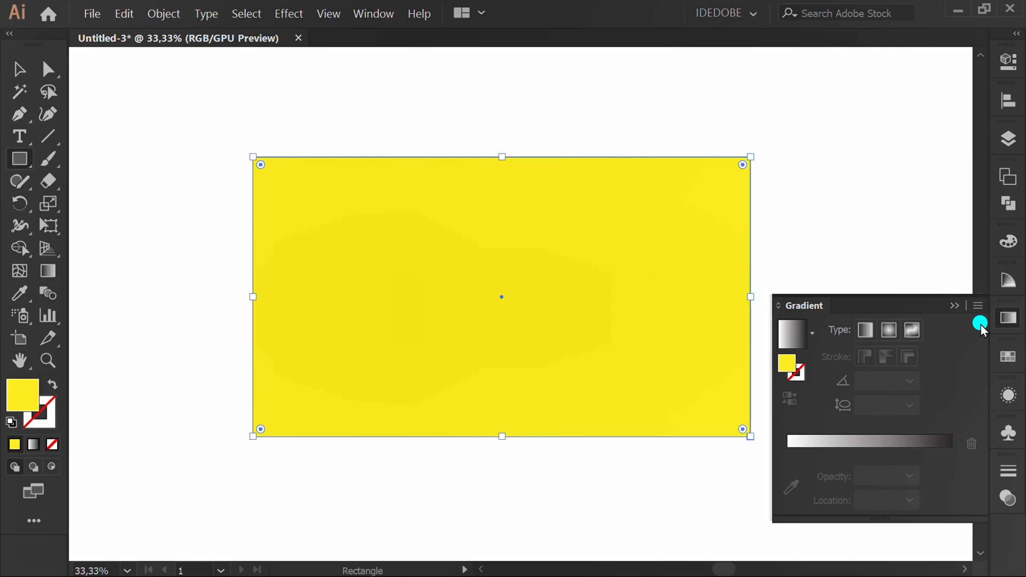
{"action": "left_click", "coordinate": [888, 330]}
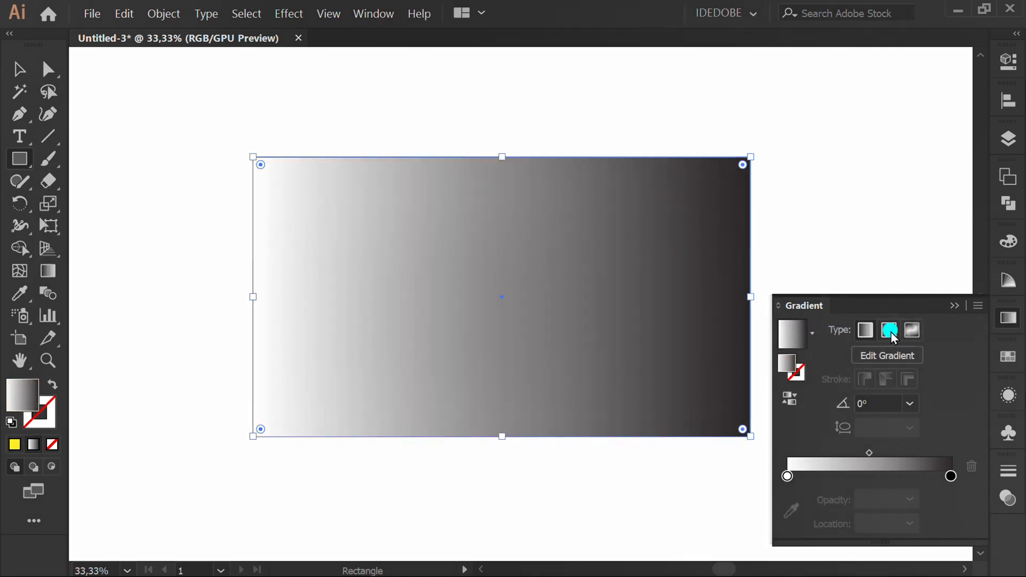
{"action": "left_click", "coordinate": [889, 329]}
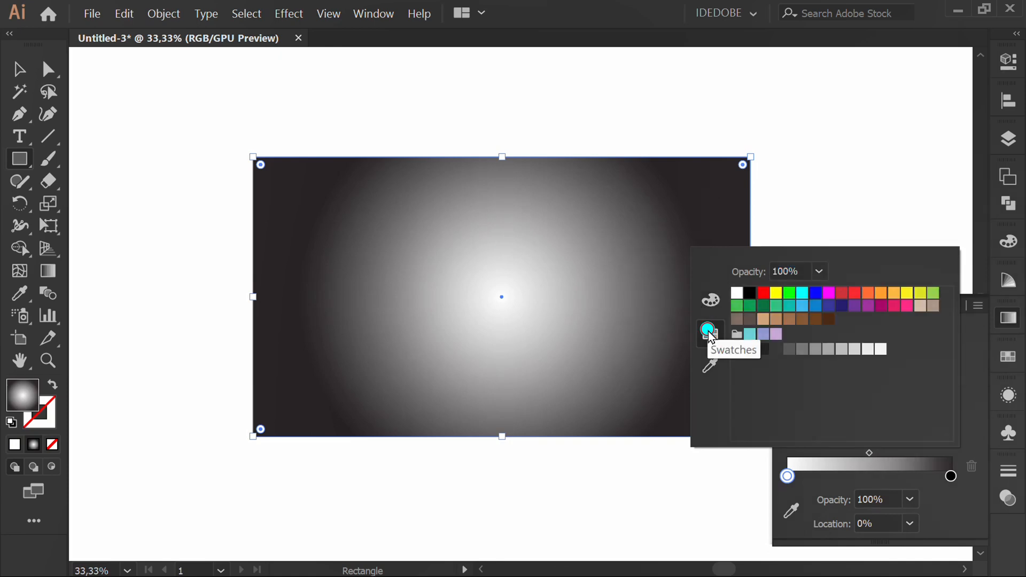
Make both gradient stops yellow with the centre stop at 0% opacity.
{"action": "left_click", "coordinate": [907, 292]}
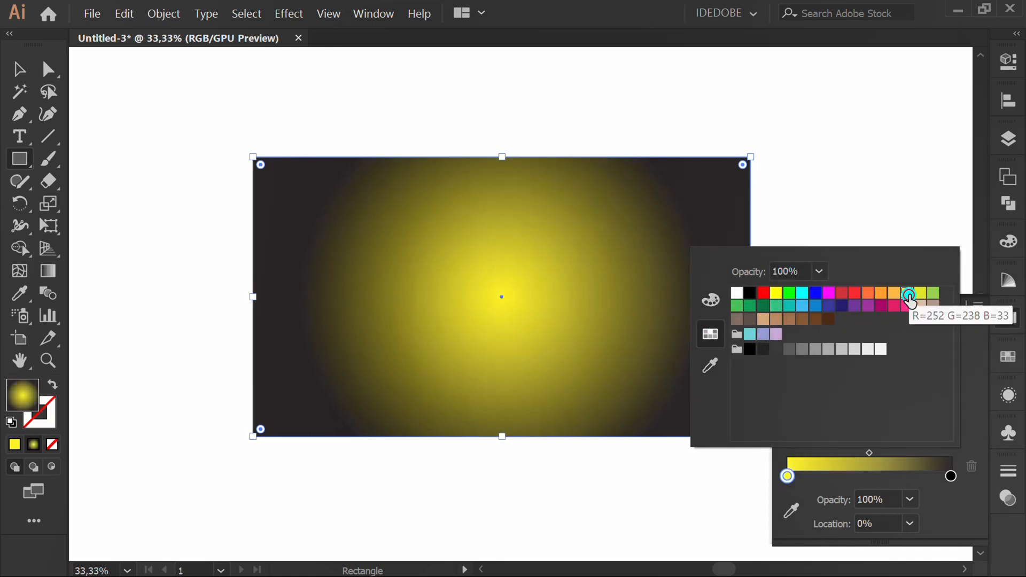
{"action": "left_click", "coordinate": [818, 271]}
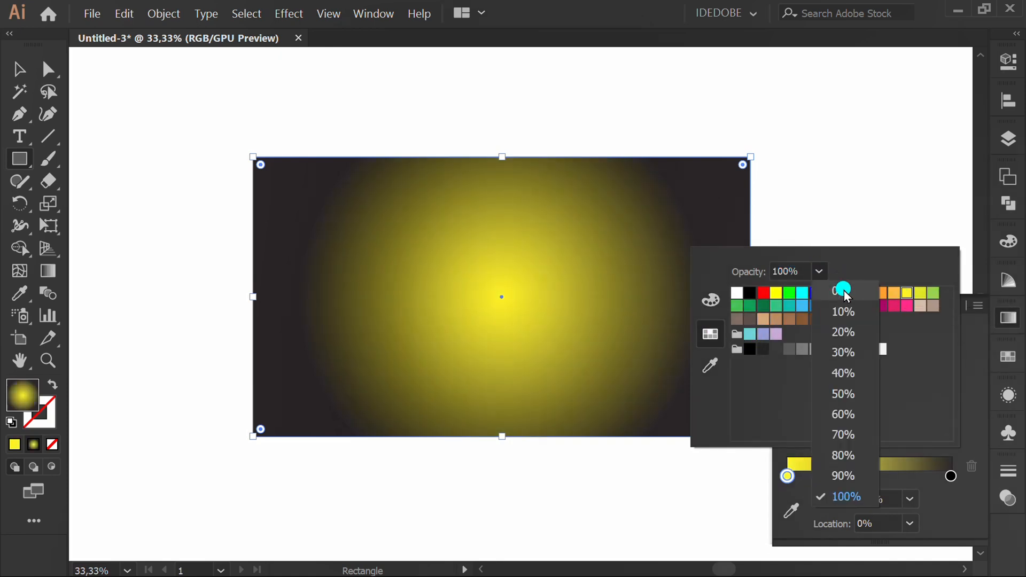
{"action": "left_click", "coordinate": [843, 291]}
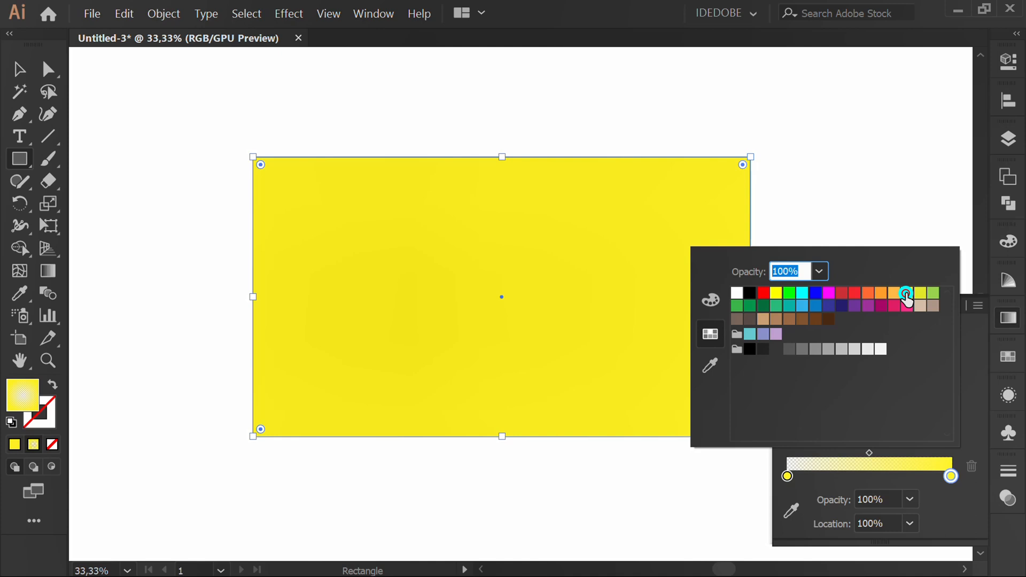
{"action": "left_click", "coordinate": [710, 299]}
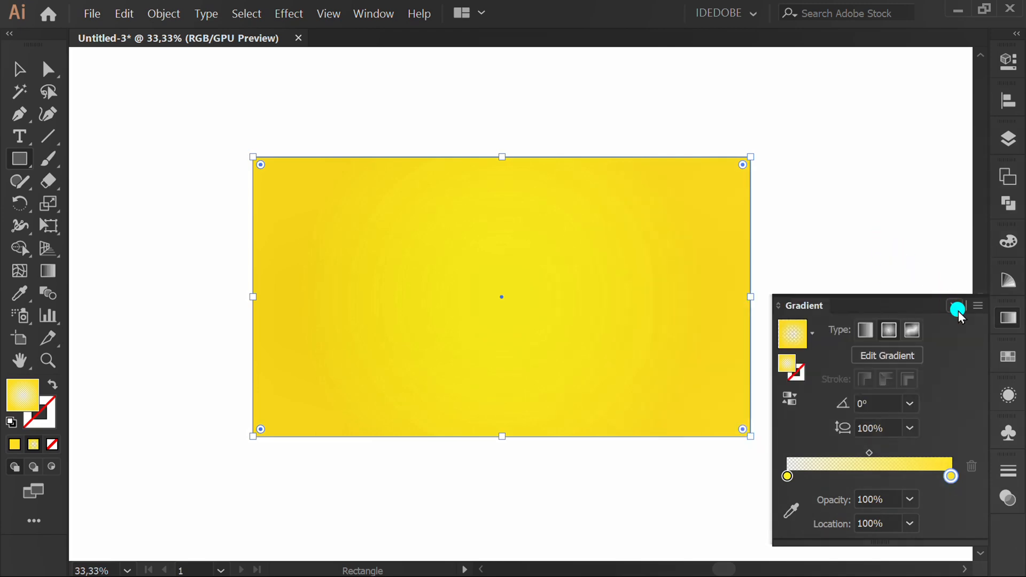
{"action": "left_click", "coordinate": [956, 308]}
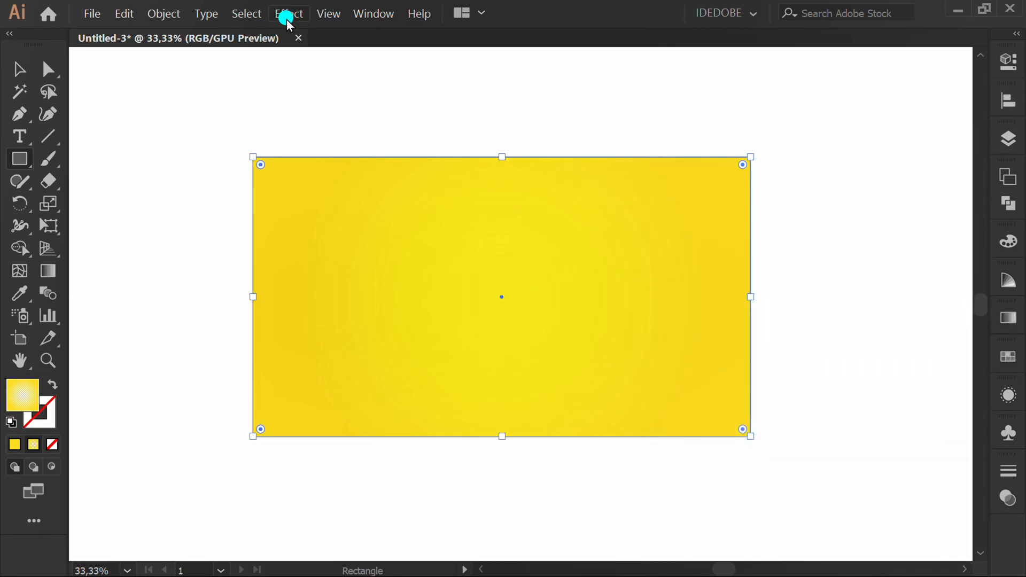
Apply a Color Halftone effect (Max Radius 10, angles 45) to the gradient rectangle.
{"action": "left_click", "coordinate": [288, 13]}
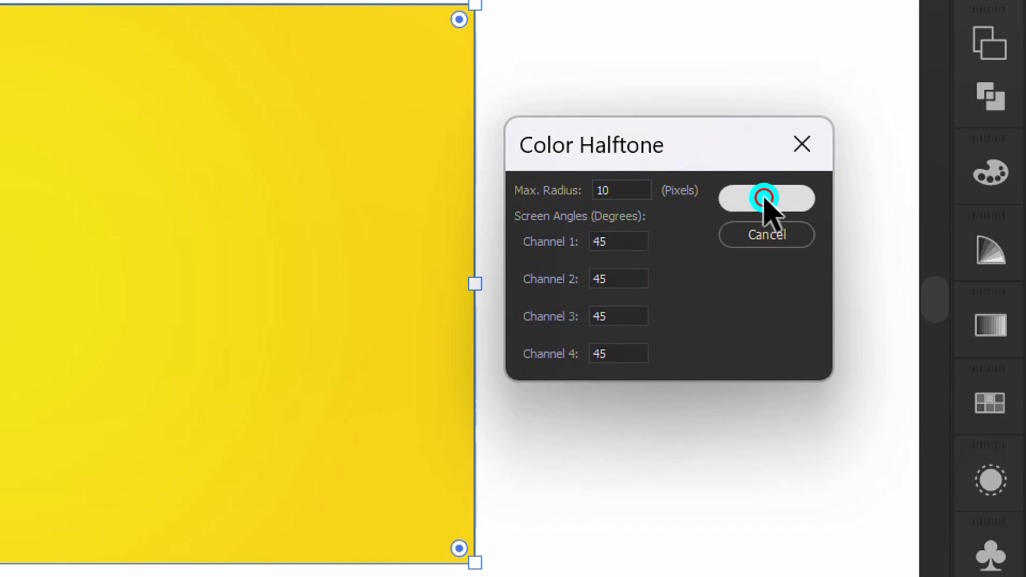
{"action": "left_click", "coordinate": [766, 198]}
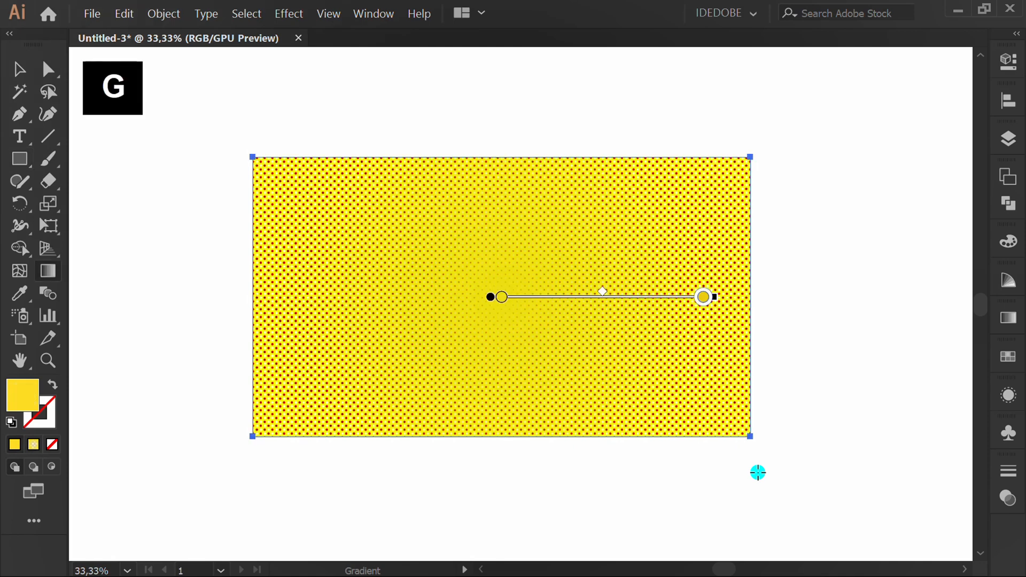
{"action": "mouse_move", "coordinate": [716, 294]}
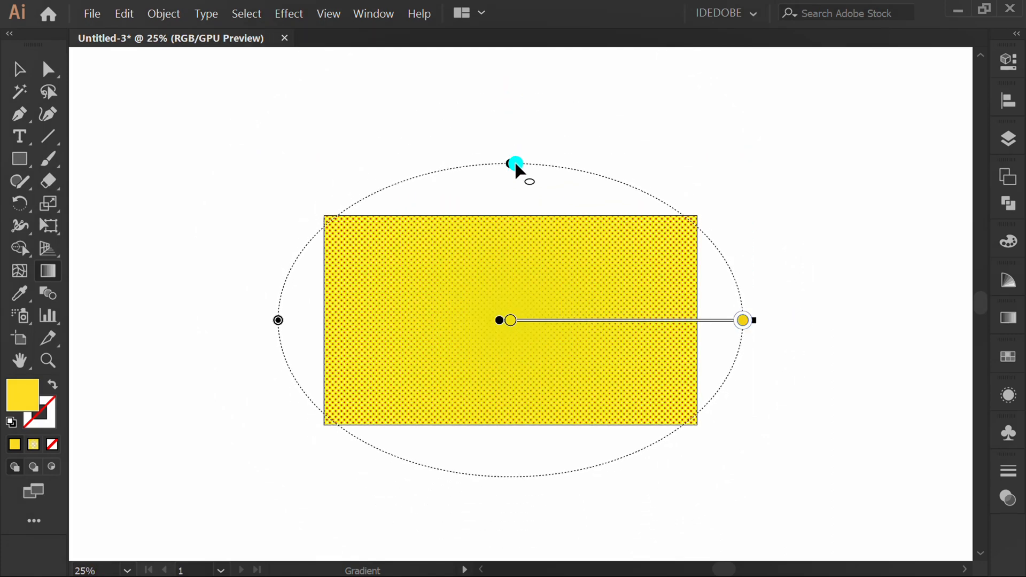
{"action": "key", "text": "v"}
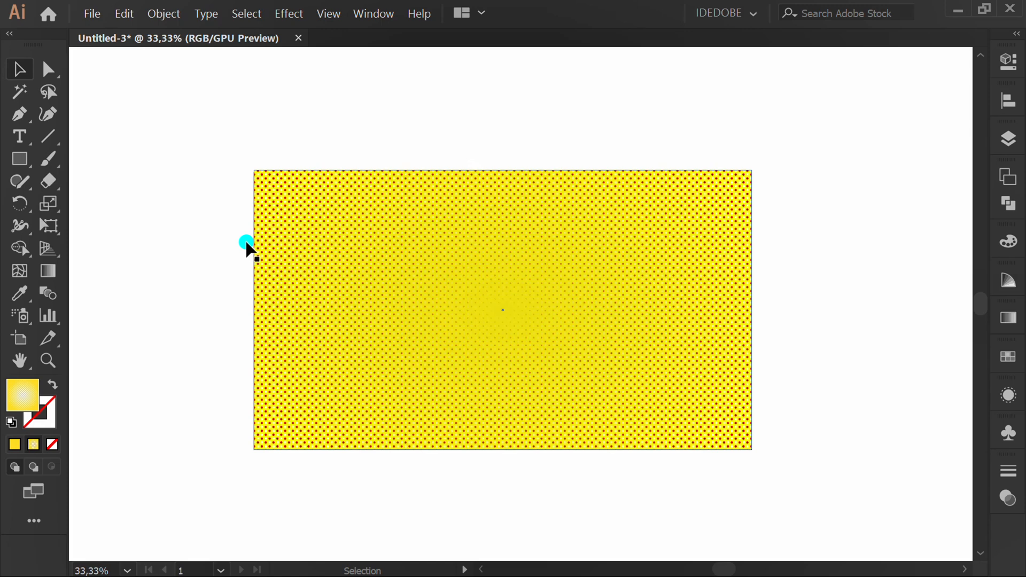
Draw a 100 pt horizontal line from the centre with a tapered width profile flipped to point at the centre.
{"action": "left_click", "coordinate": [47, 137]}
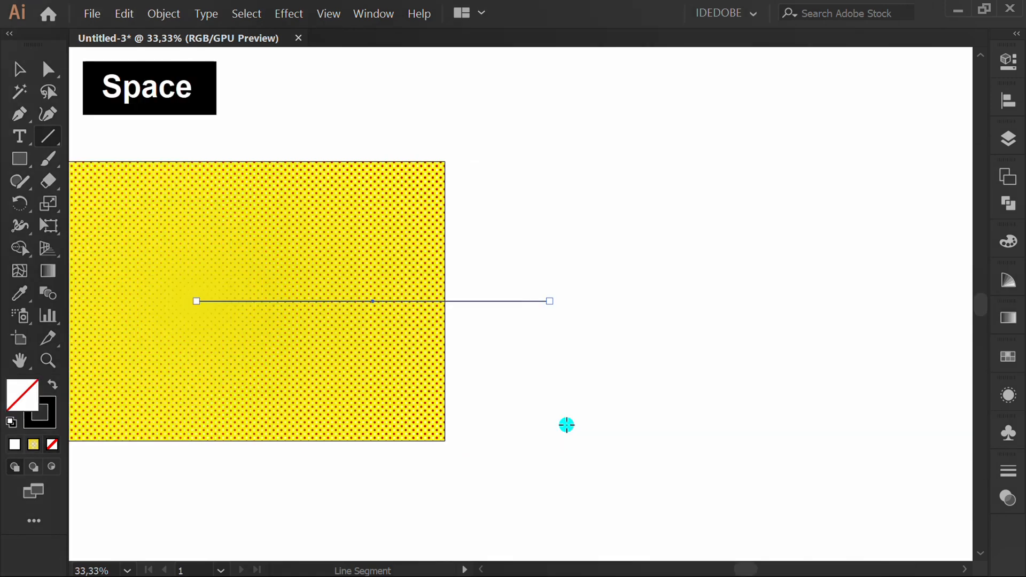
{"action": "left_click", "coordinate": [1007, 60]}
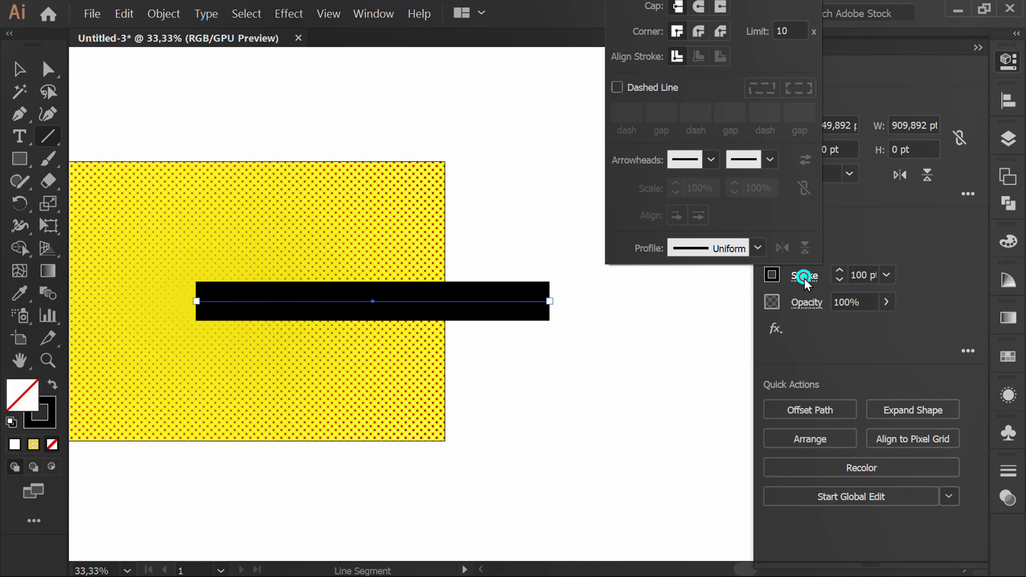
{"action": "left_click", "coordinate": [757, 248]}
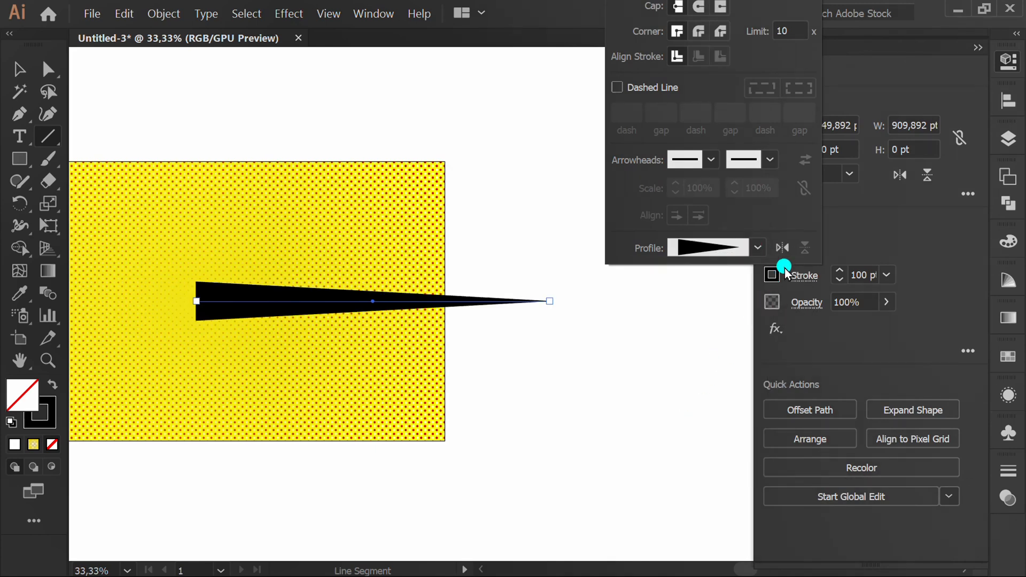
{"action": "left_click", "coordinate": [782, 248]}
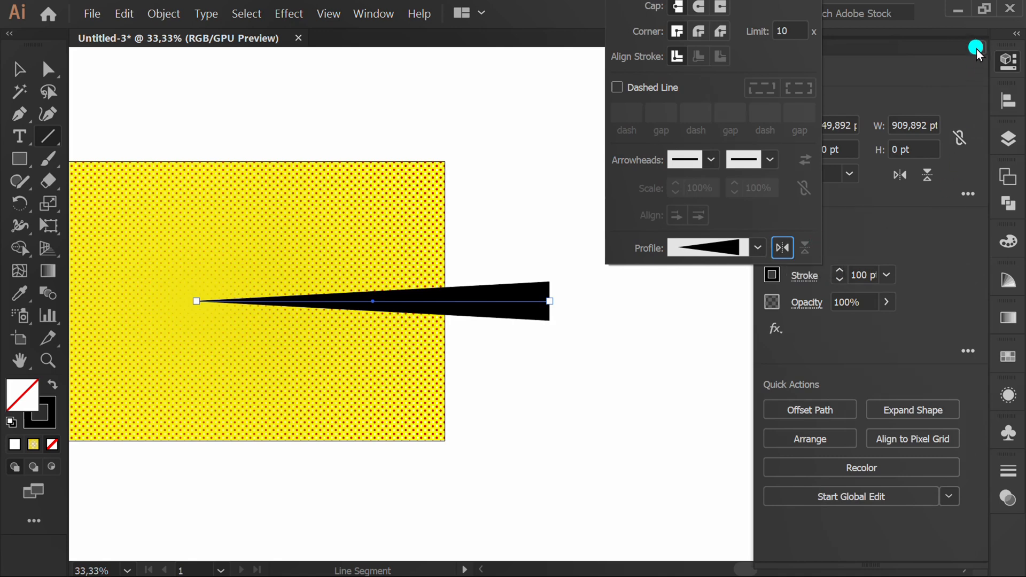
{"action": "left_click", "coordinate": [289, 13]}
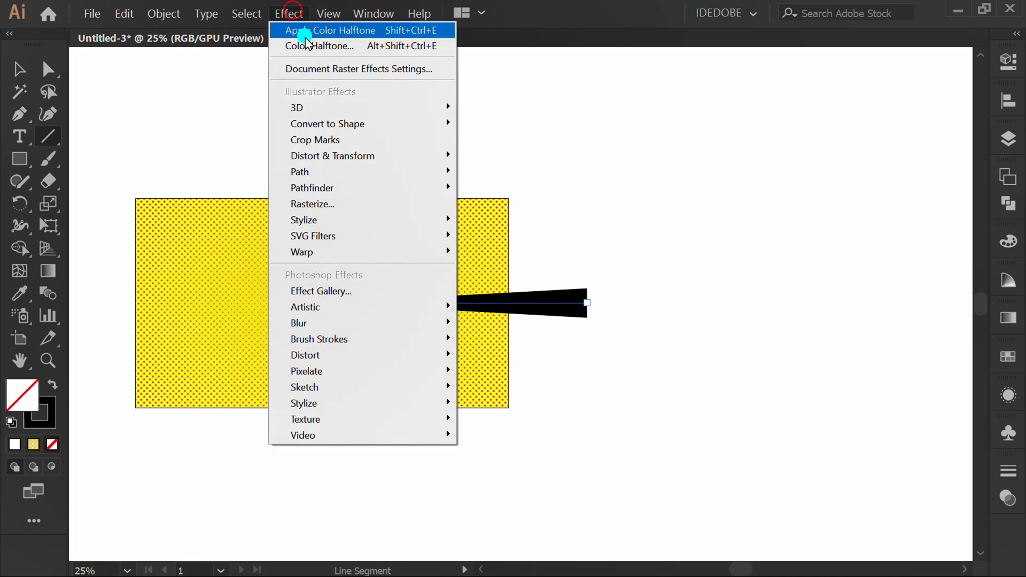
{"action": "mouse_move", "coordinate": [332, 156]}
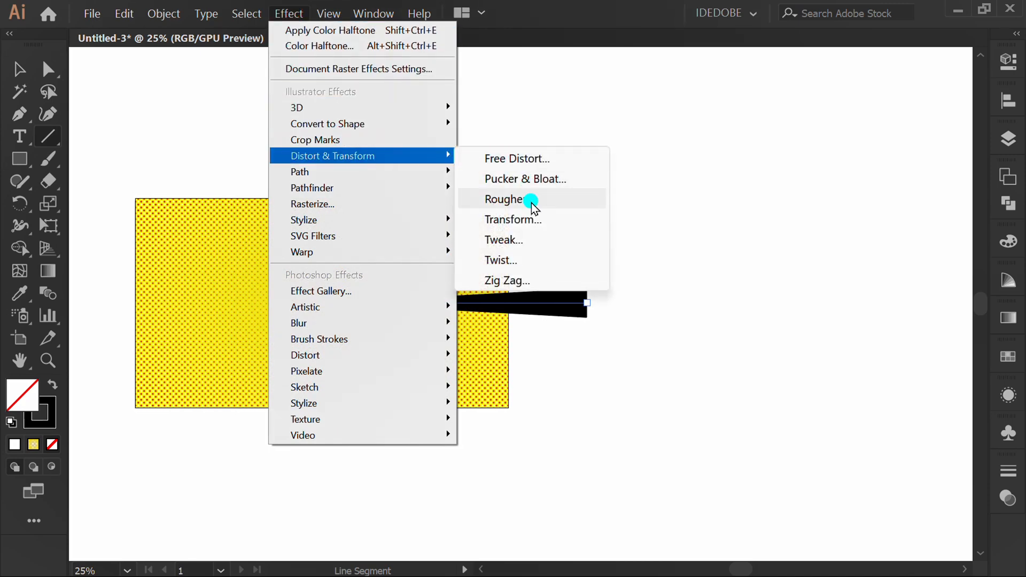
Apply a Transform effect rotating the ray 15° with 23 copies to form a full sunburst.
{"action": "left_click", "coordinate": [513, 219]}
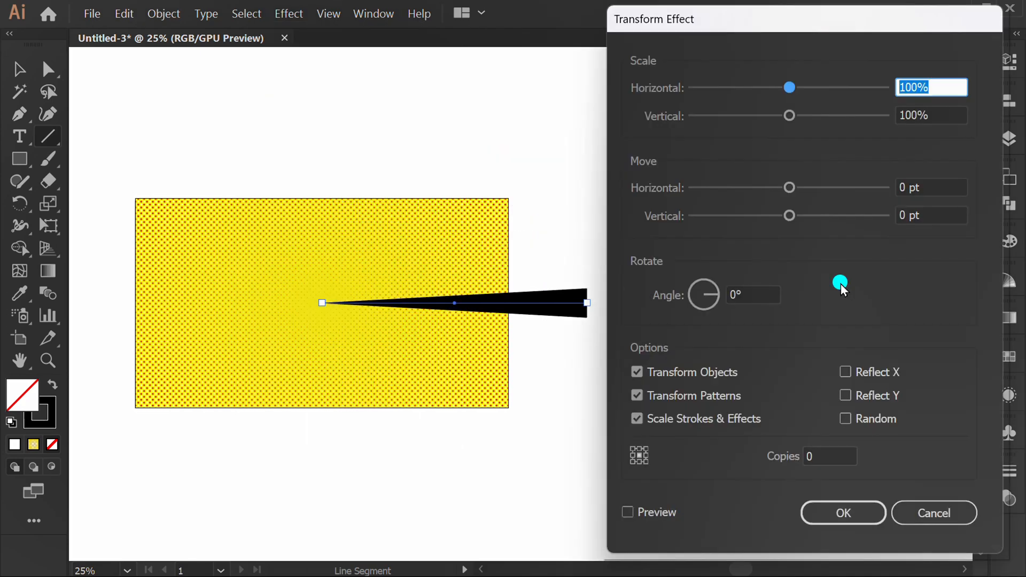
{"action": "left_click", "coordinate": [627, 512]}
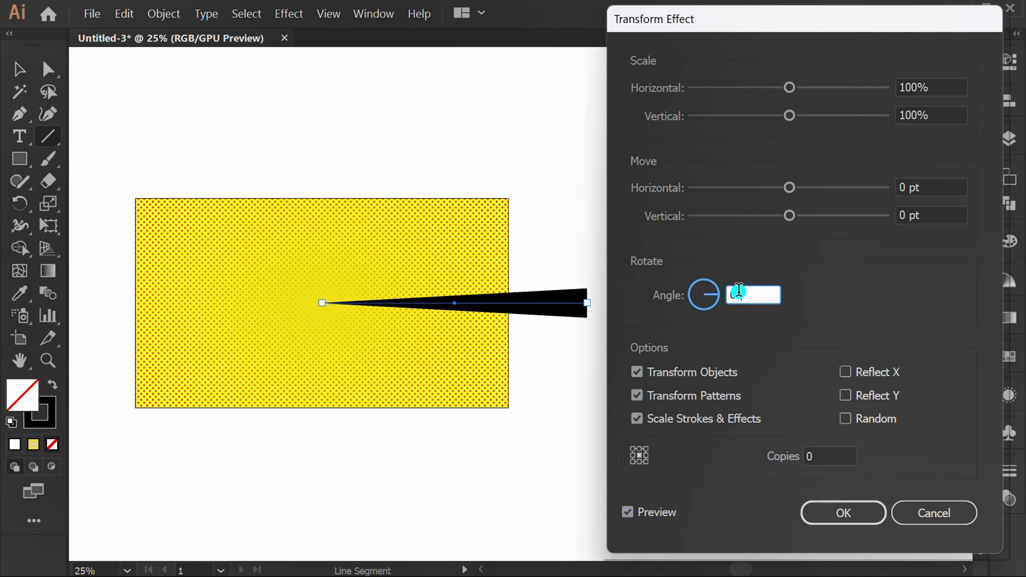
{"action": "type", "text": "15°"}
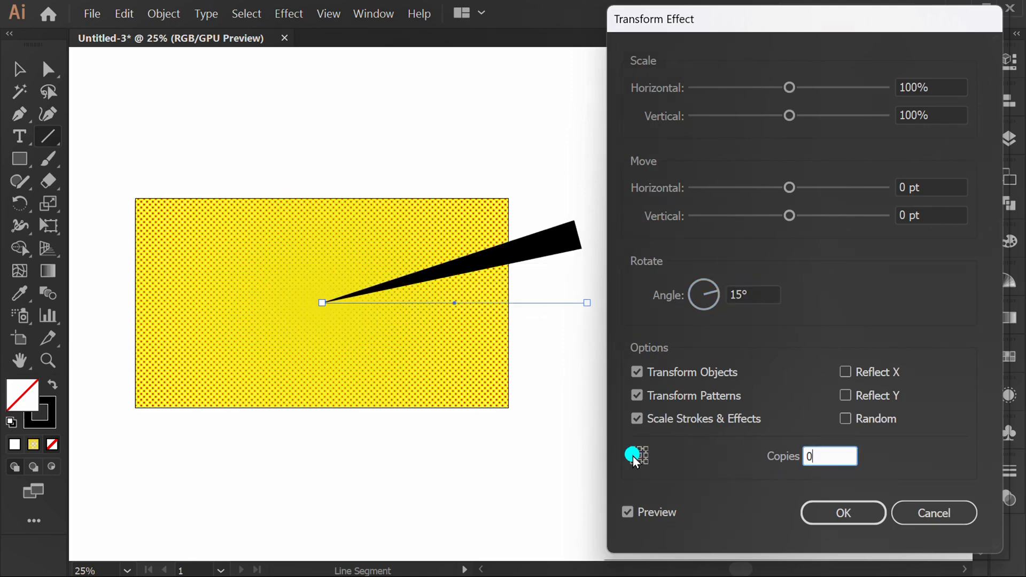
{"action": "type", "text": "10"}
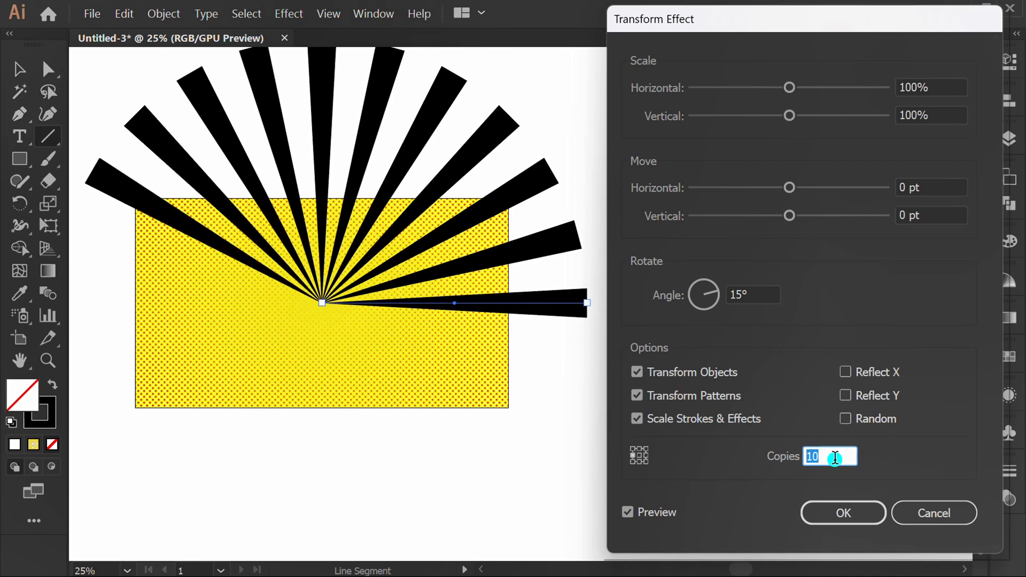
{"action": "type", "text": "20"}
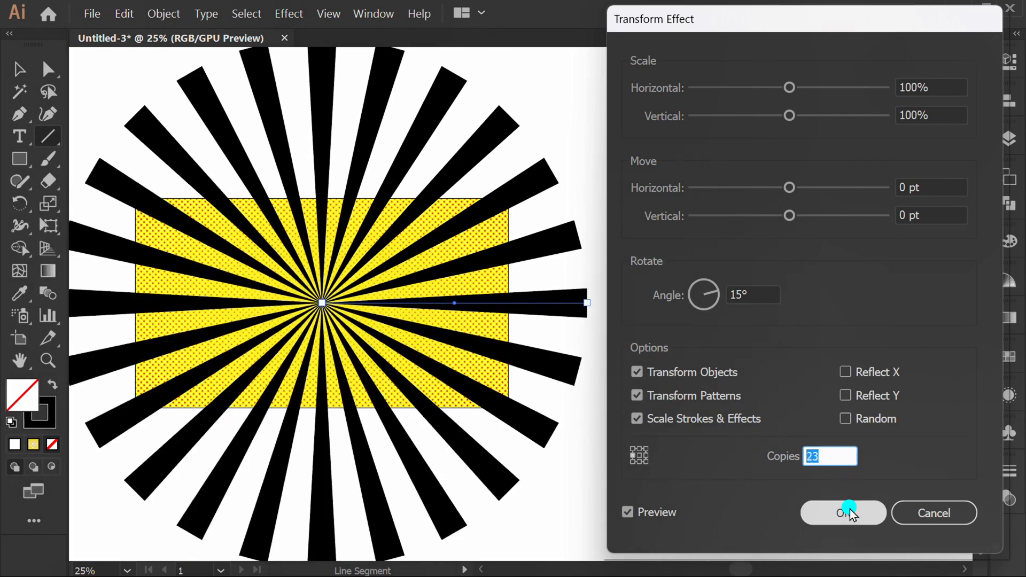
{"action": "left_click", "coordinate": [842, 512]}
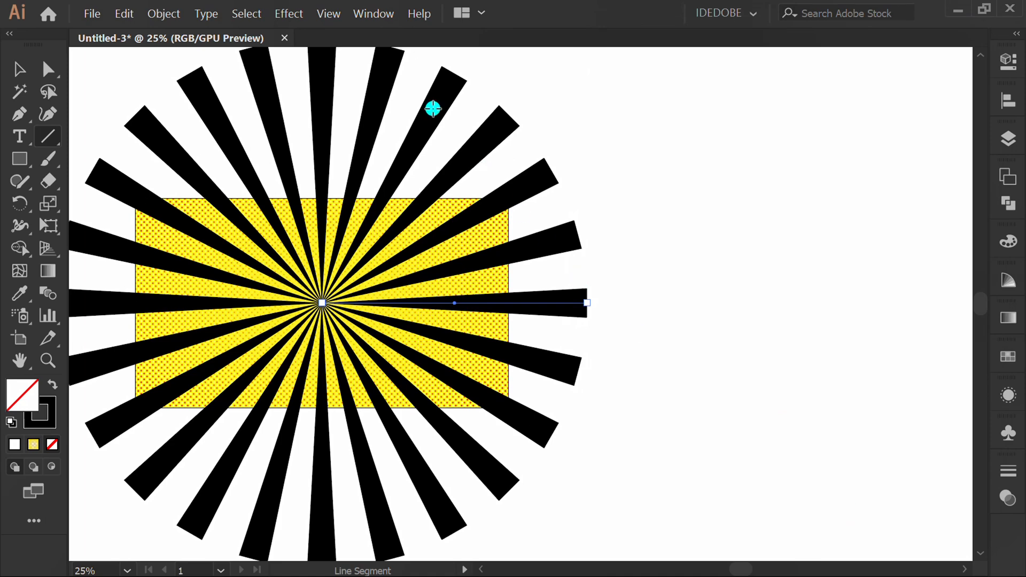
Turn on Trim View so only content within the artboard shows.
{"action": "left_click", "coordinate": [328, 12]}
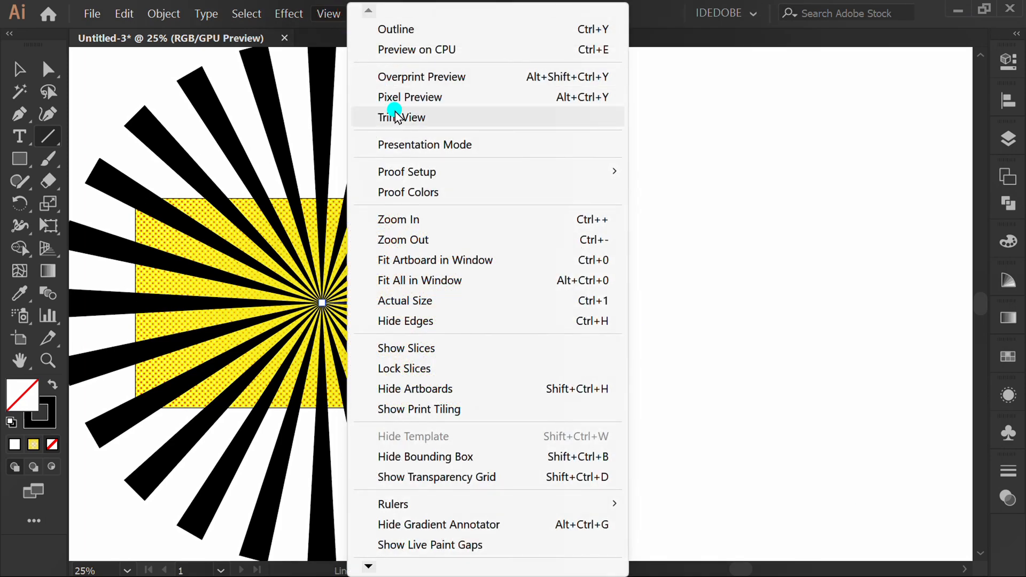
{"action": "left_click", "coordinate": [402, 117]}
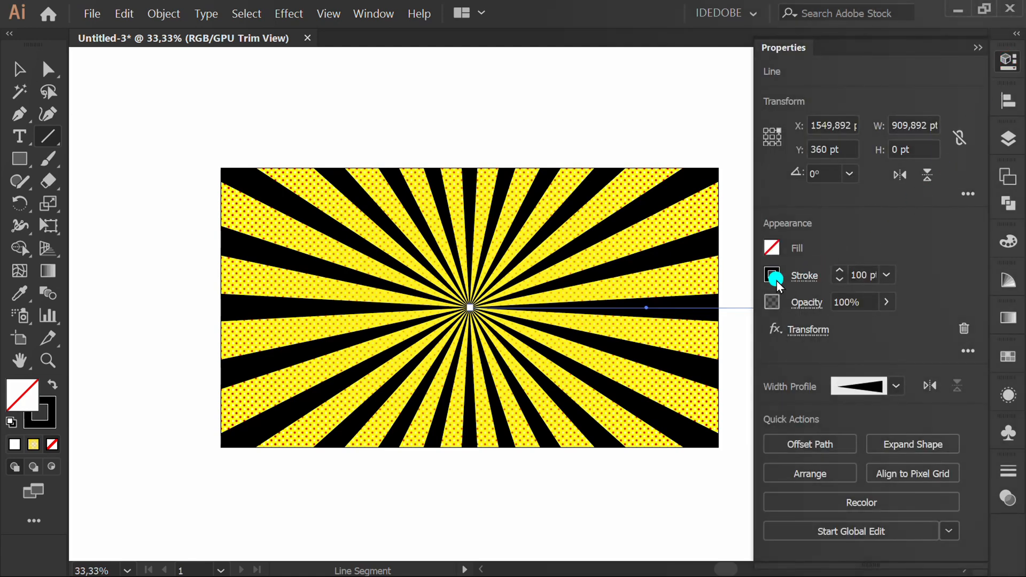
Recolour the sunburst rays golden yellow and set their stroke weight to 125 pt.
{"action": "left_click", "coordinate": [772, 274]}
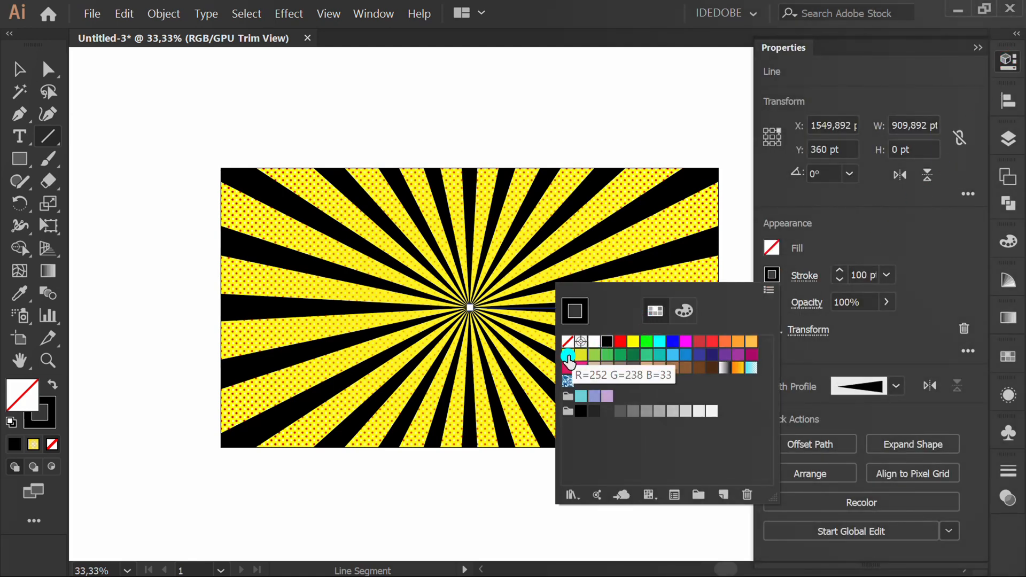
{"action": "left_click", "coordinate": [582, 355]}
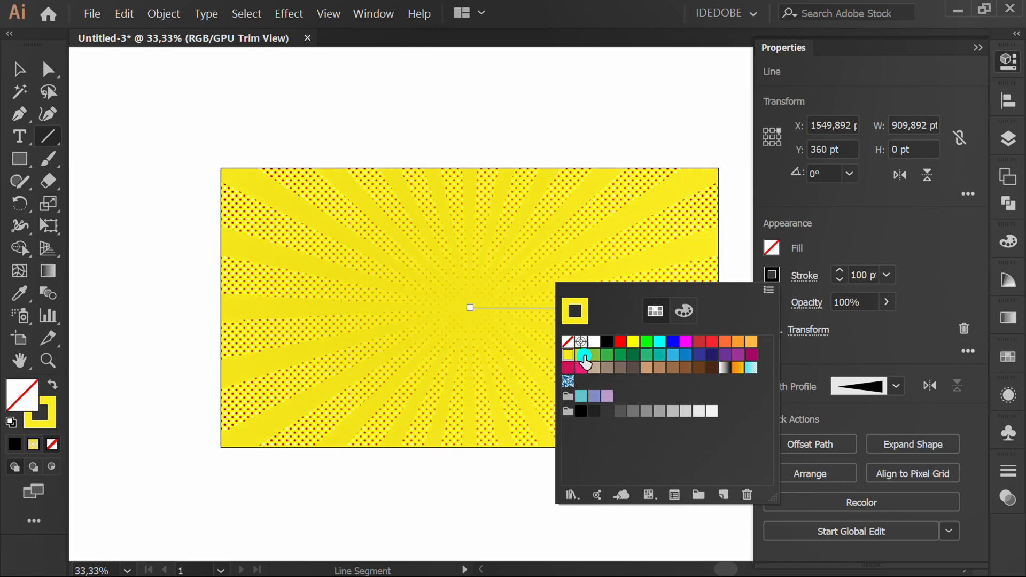
{"action": "left_click", "coordinate": [683, 310]}
{"action": "type", "text": "125"}
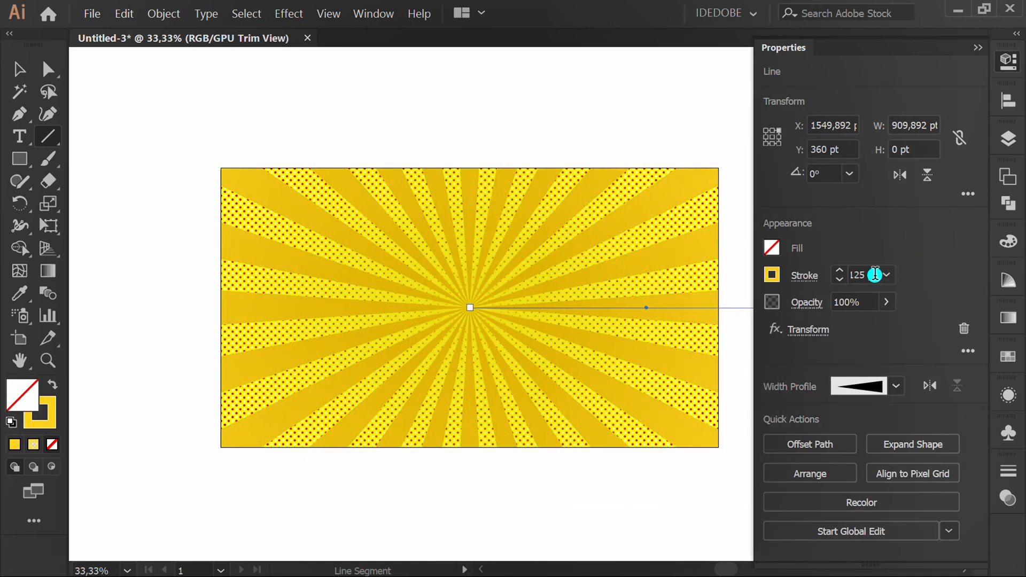
{"action": "left_click", "coordinate": [840, 279]}
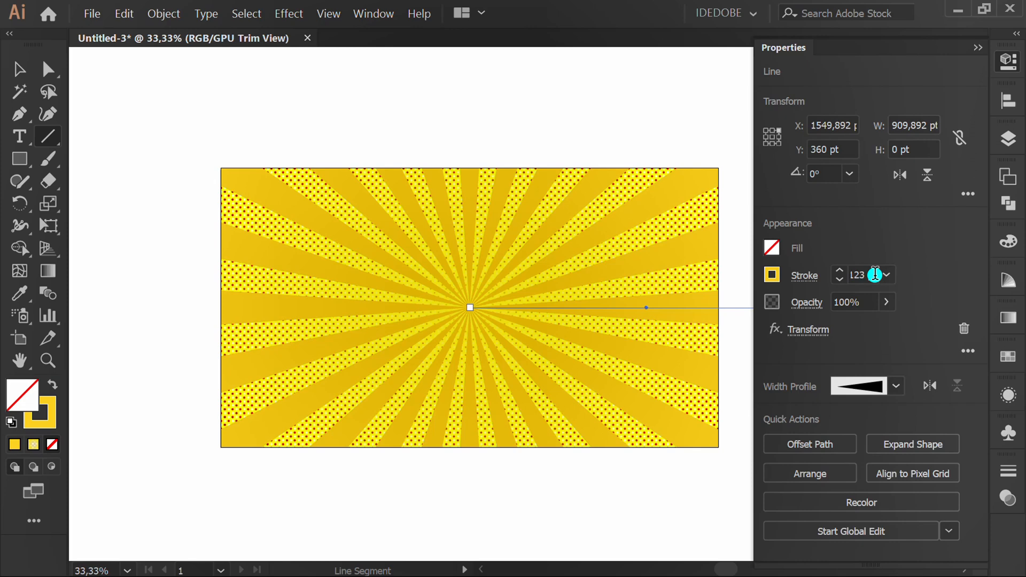
{"action": "left_click", "coordinate": [839, 270]}
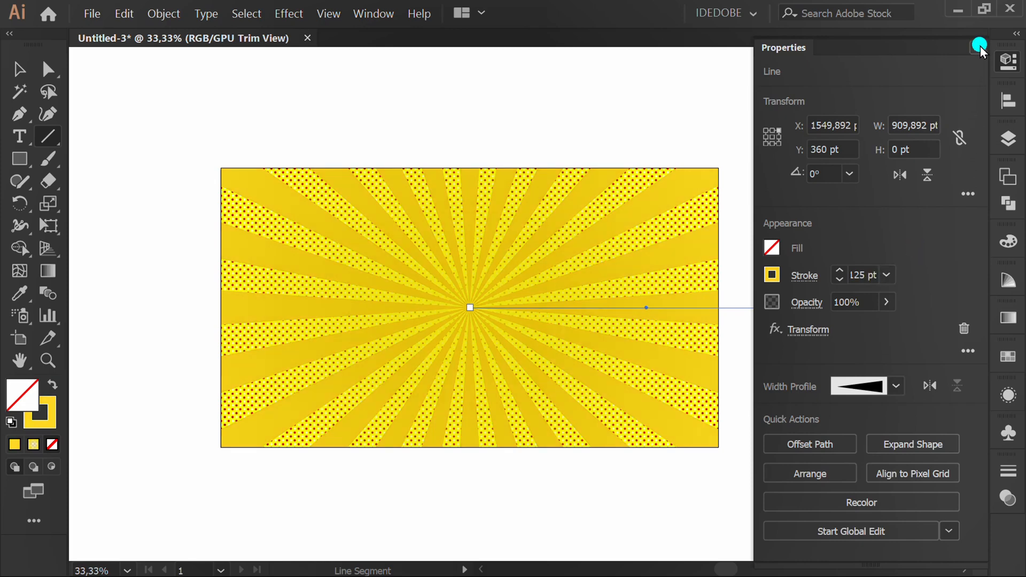